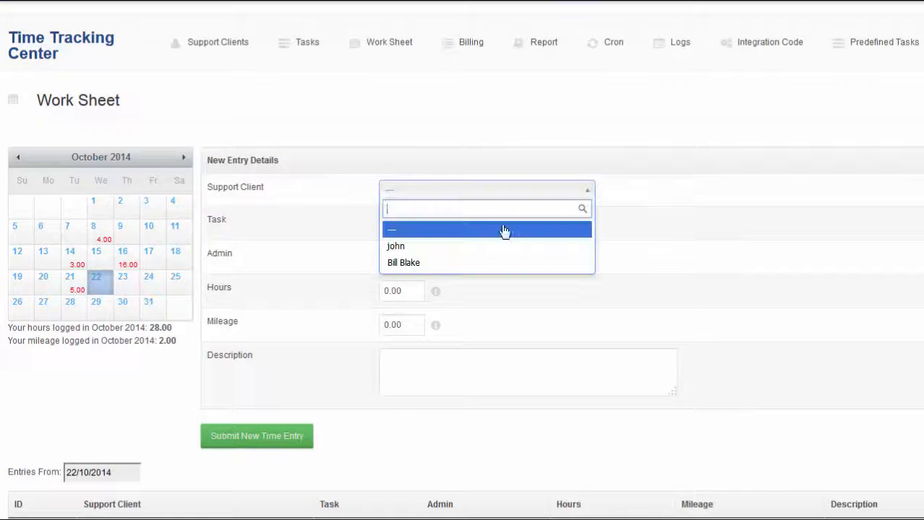
# Submit a 5-hour General Support entry with 2 mileage described as 'New Support Service' for a chosen client.
pyautogui.click(403, 263)
pyautogui.write('5')
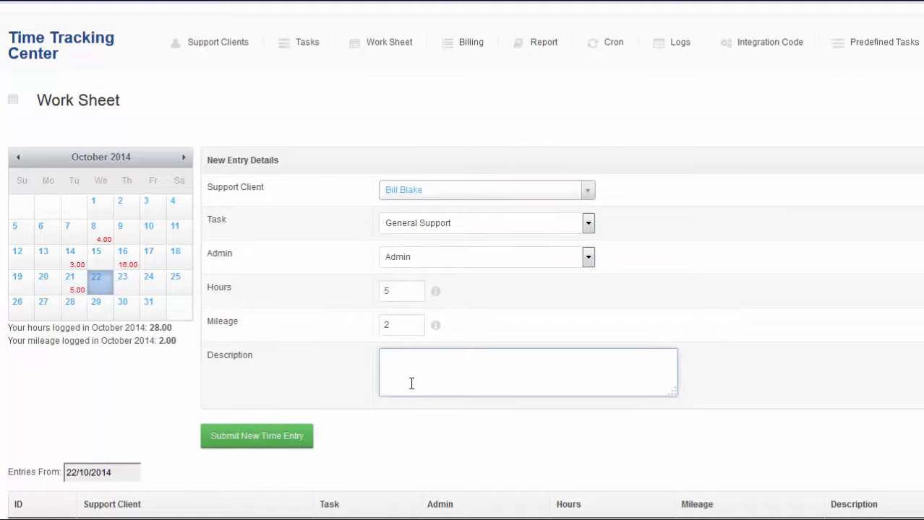
pyautogui.write('New Supp')
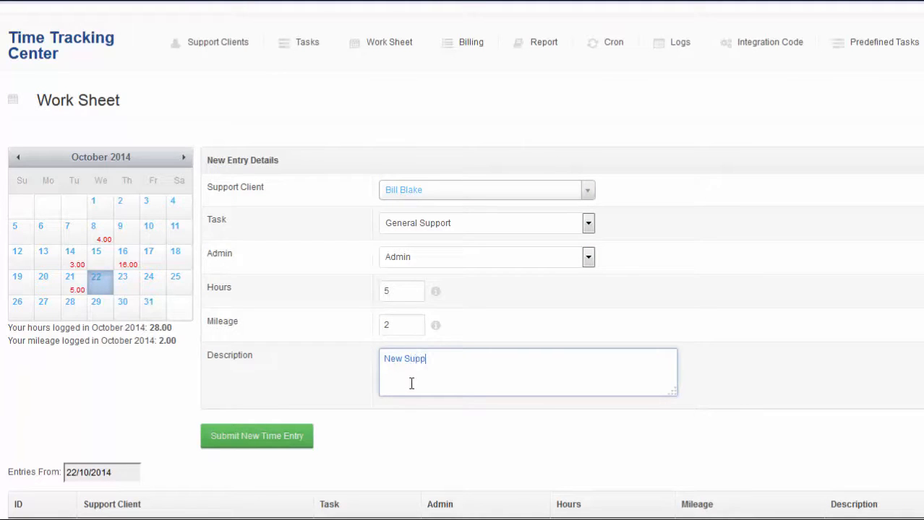
pyautogui.write('ort Service')
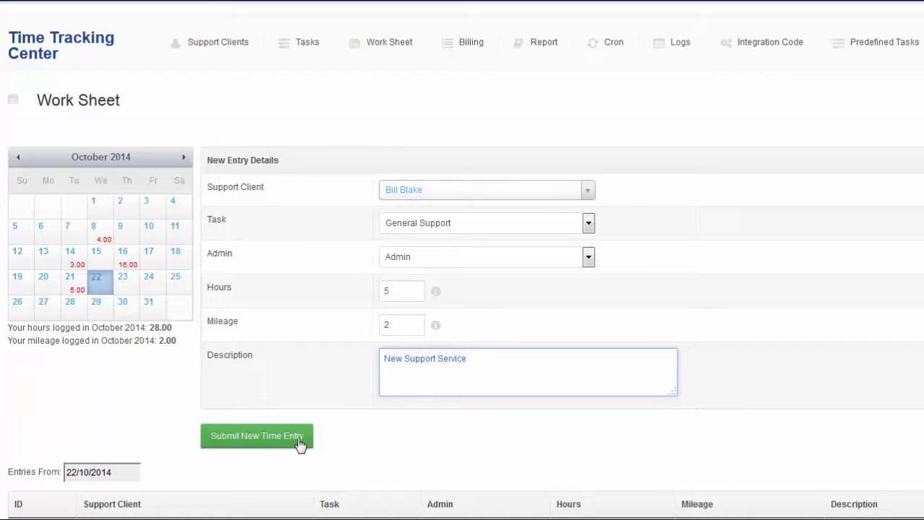
pyautogui.click(256, 436)
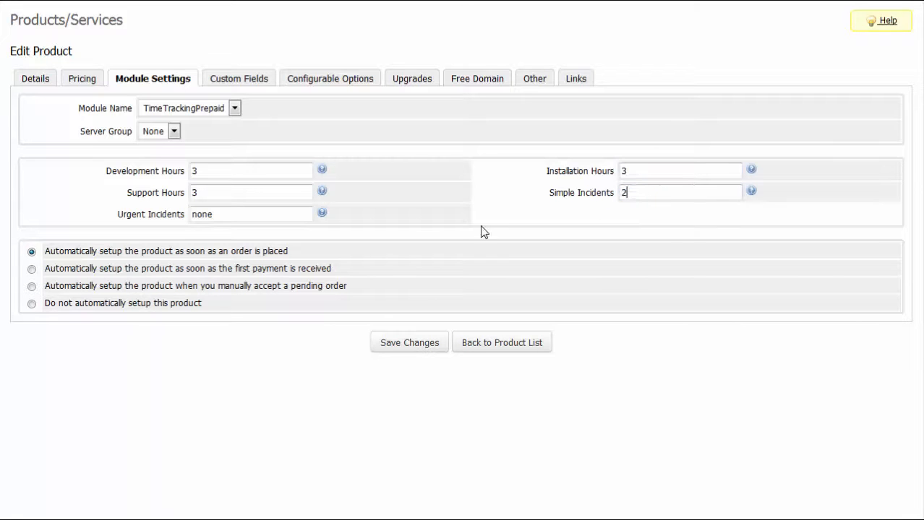
# Finish the Support Hours module settings, then order it as a client through checkout to order completion.
pyautogui.write('4')
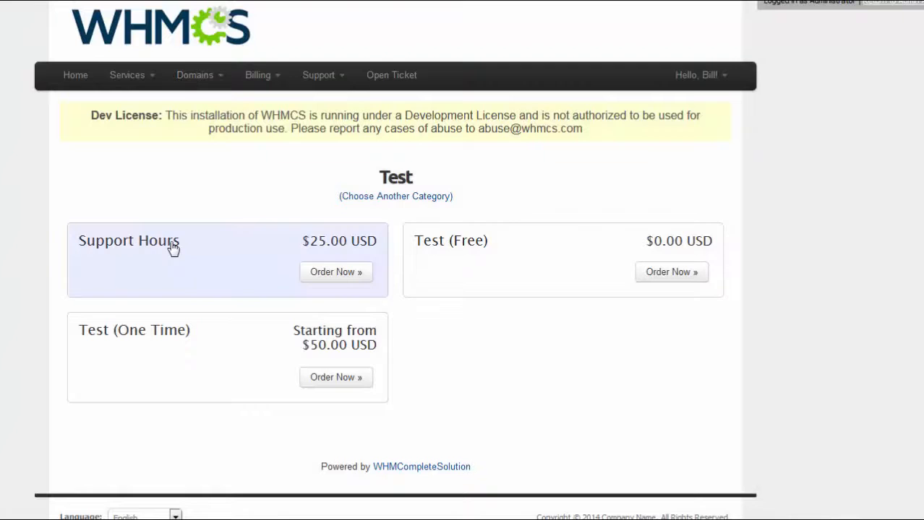
pyautogui.click(336, 272)
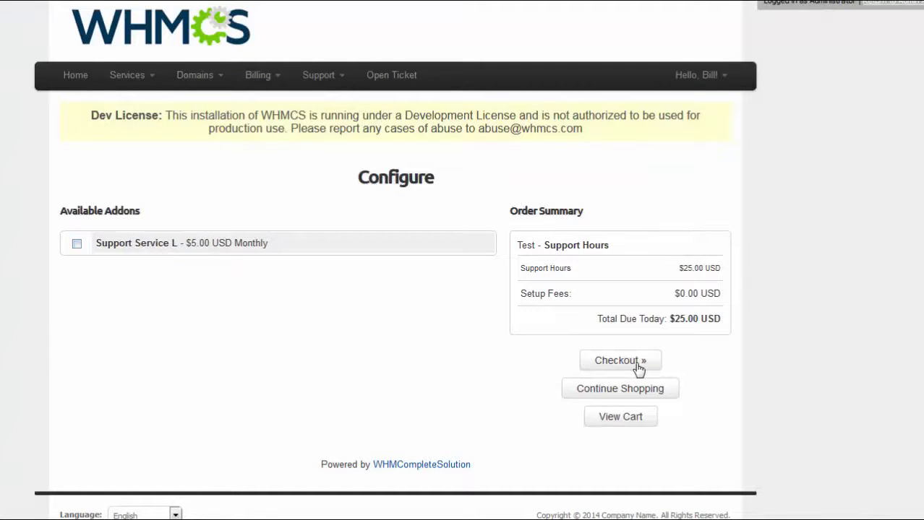
pyautogui.click(619, 361)
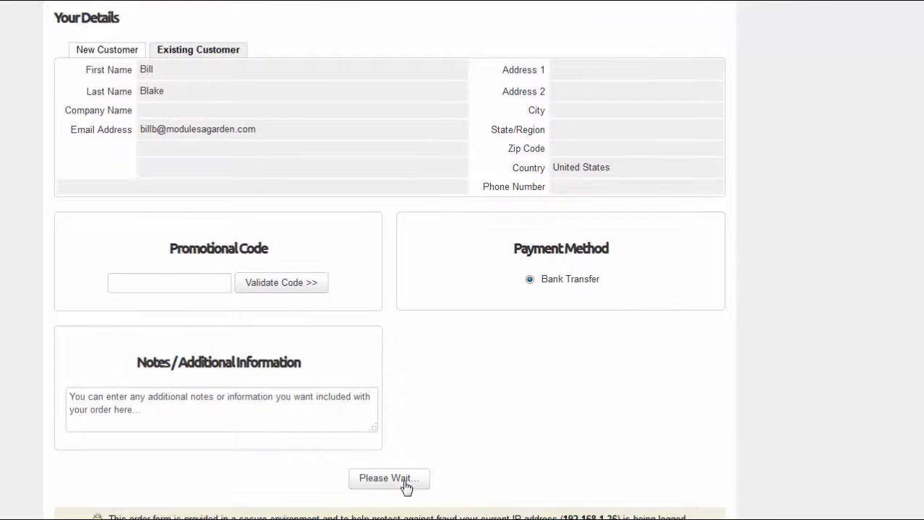
pyautogui.click(388, 477)
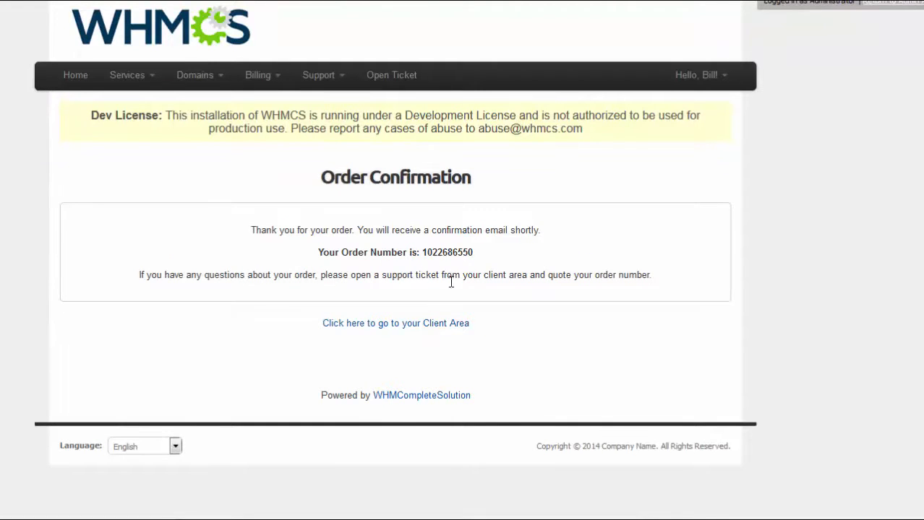
pyautogui.click(396, 323)
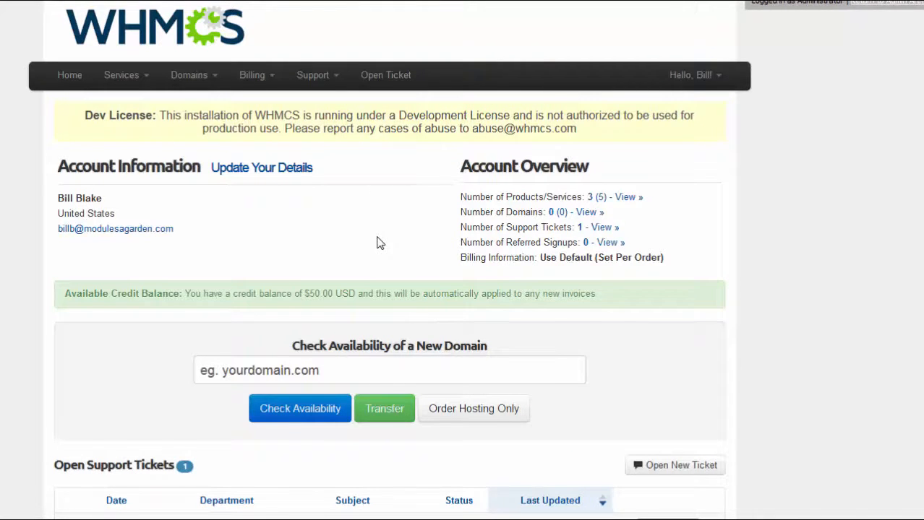
pyautogui.scroll(-3)
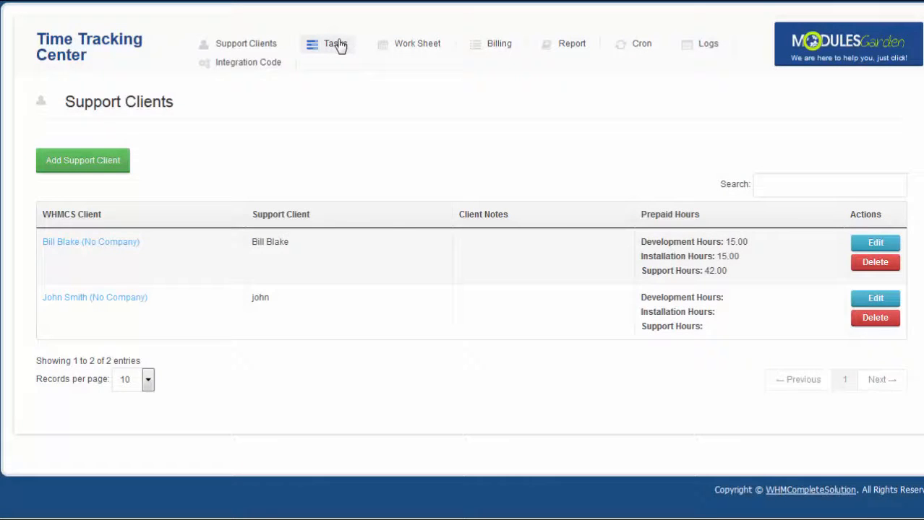
# Browse the tasks list, client-area integration code, and work sheet entries for 14 October.
pyautogui.click(335, 43)
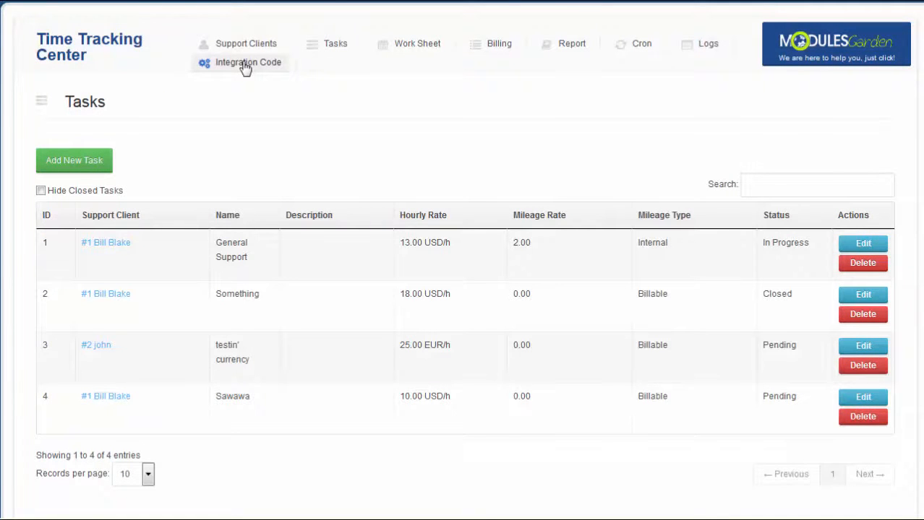
pyautogui.click(248, 62)
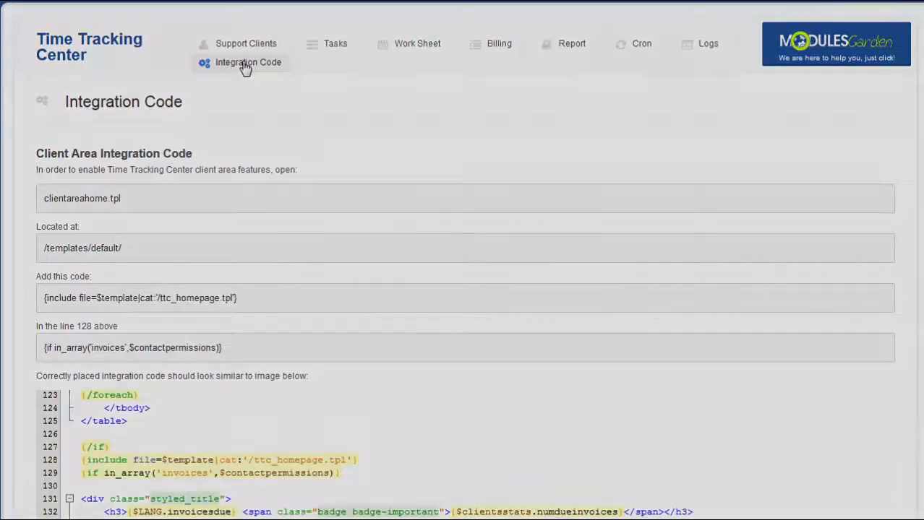
pyautogui.click(417, 44)
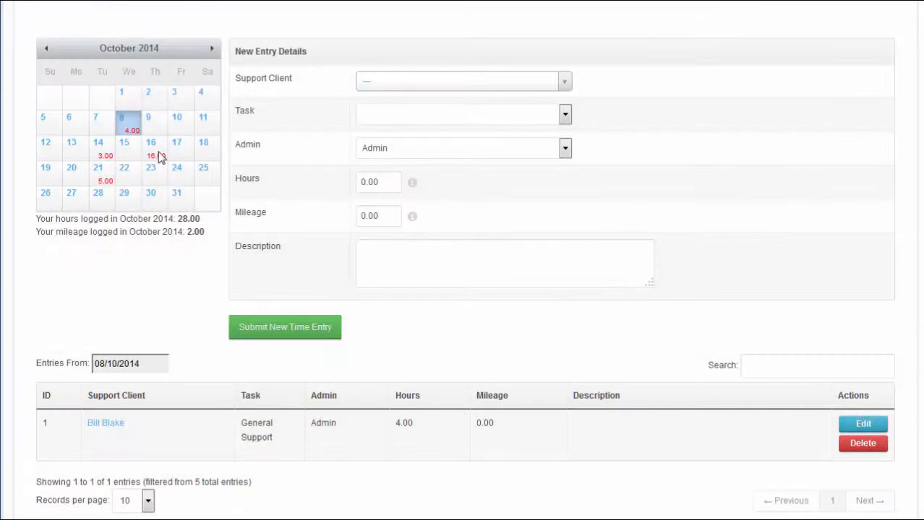
pyautogui.click(99, 143)
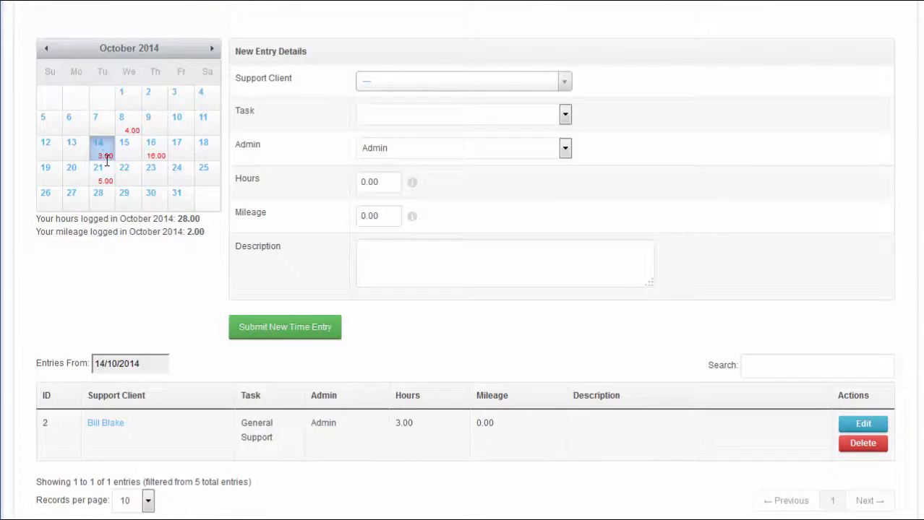
# Start a report in the report generator titled 'Monthly Report'.
pyautogui.click(573, 44)
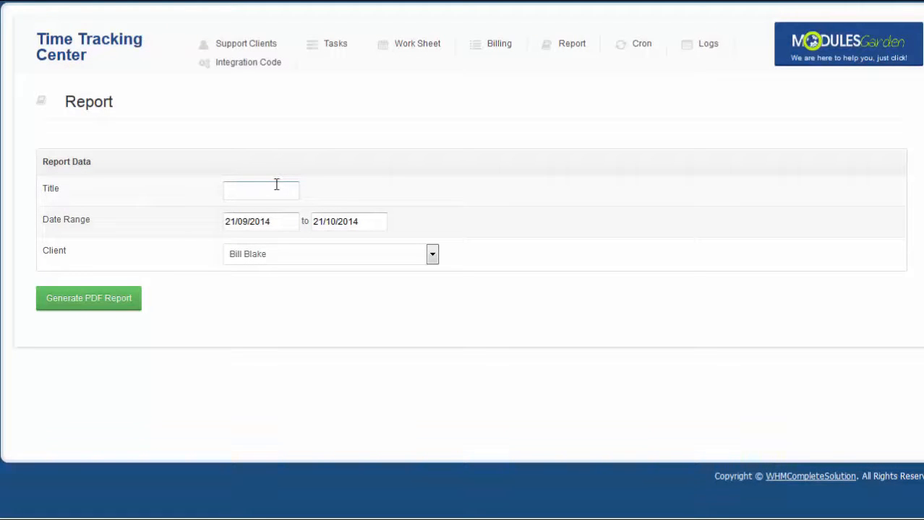
pyautogui.write('Monthly')
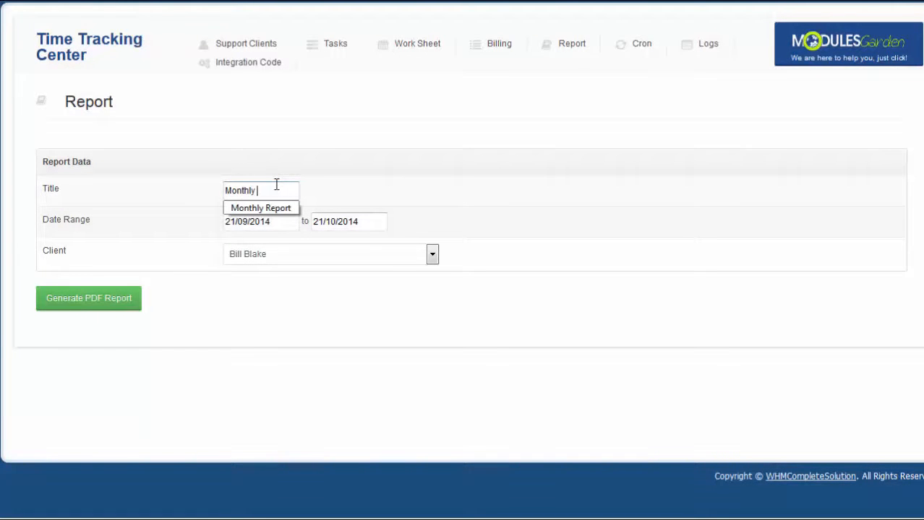
pyautogui.click(261, 208)
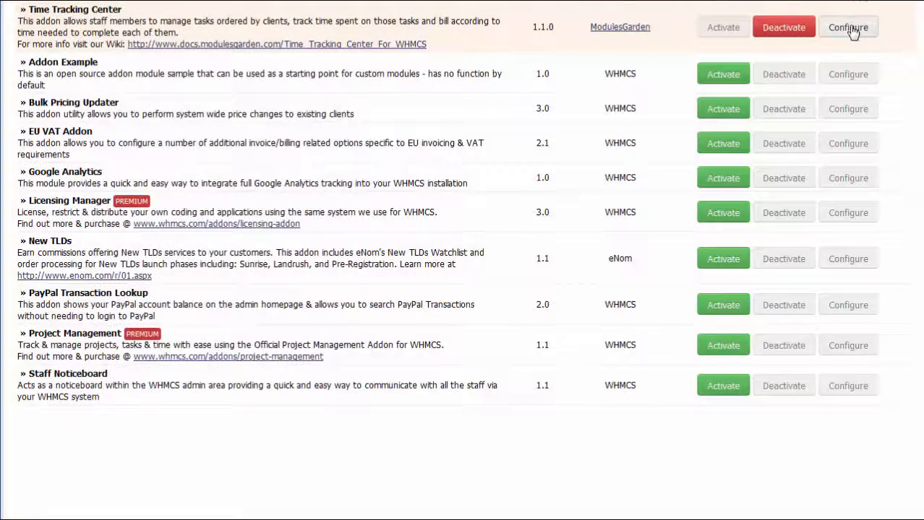
# Configure the Time Tracking Center addon with Development Hours rates of 7 and 12.
pyautogui.click(847, 26)
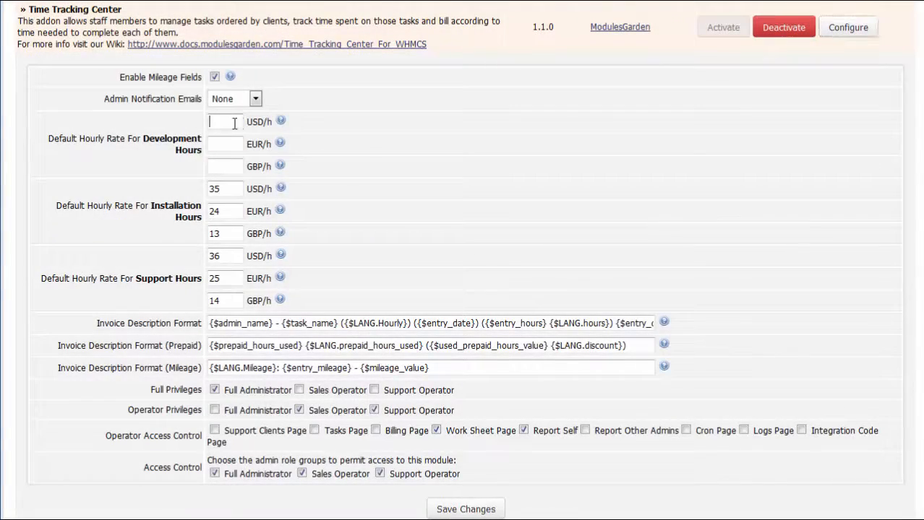
pyautogui.write('7')
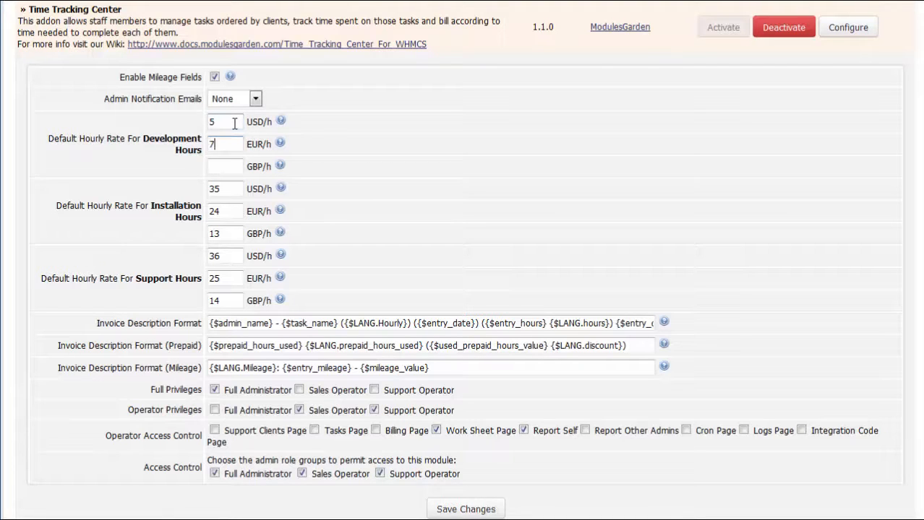
pyautogui.write('12')
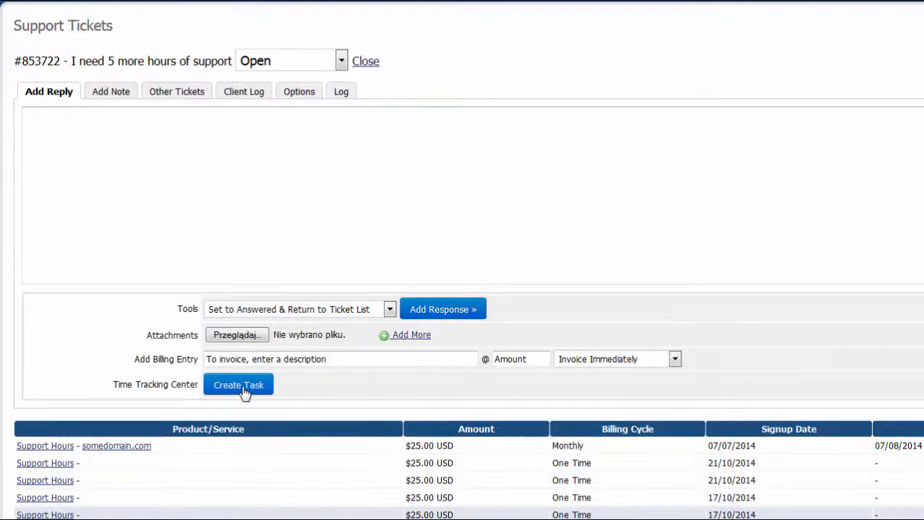
# Create a time-tracking task named Support from the ticket asking for more hours.
pyautogui.click(239, 385)
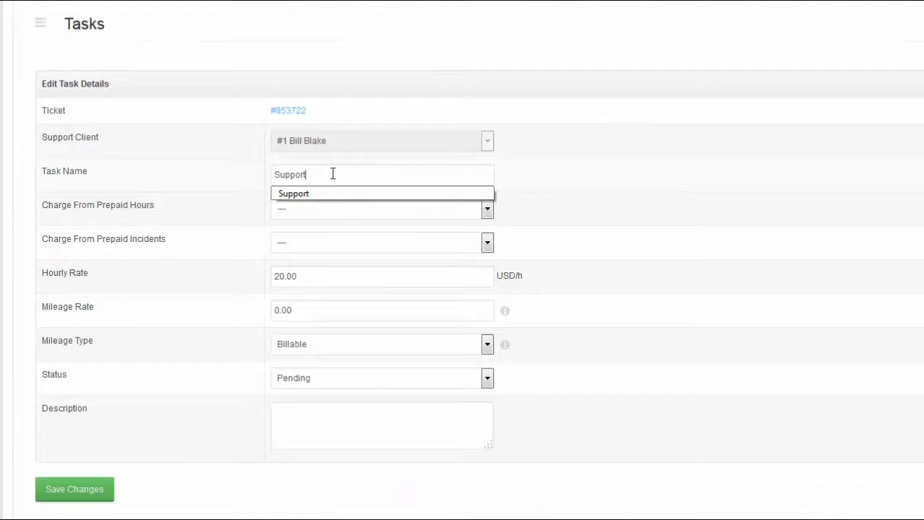
pyautogui.click(487, 242)
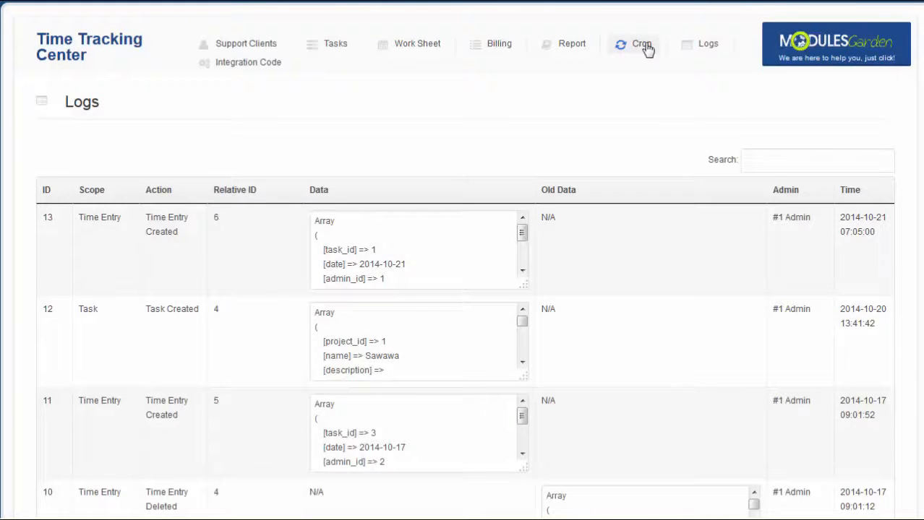
# Review the cron settings, then show the billing list of not-yet-queued time entries.
pyautogui.click(640, 43)
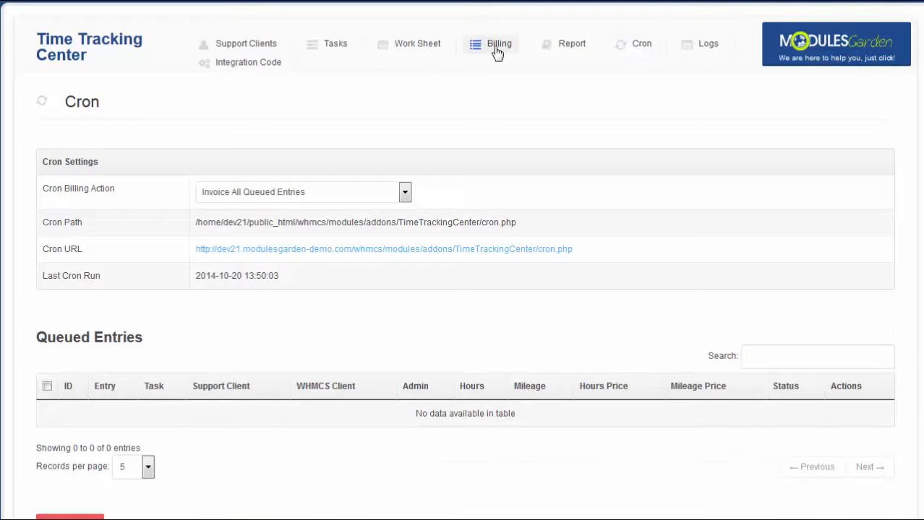
pyautogui.click(499, 43)
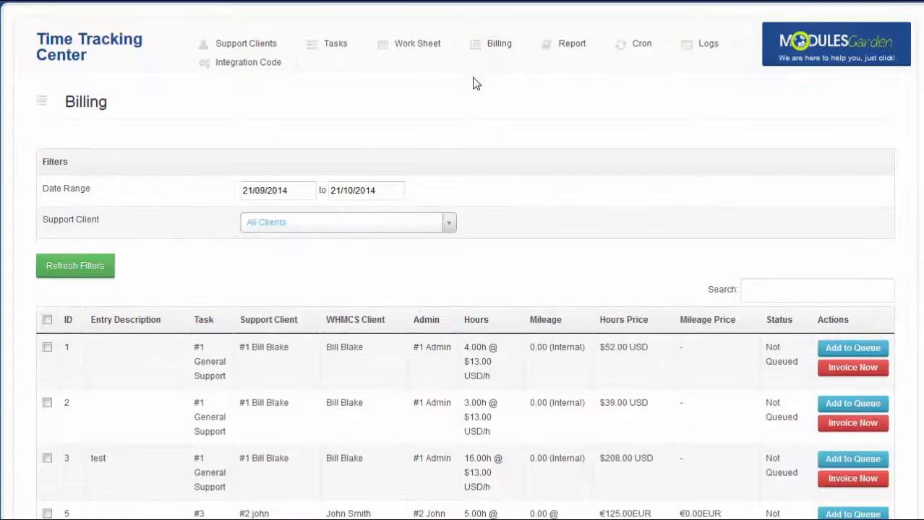
pyautogui.moveTo(455, 259)
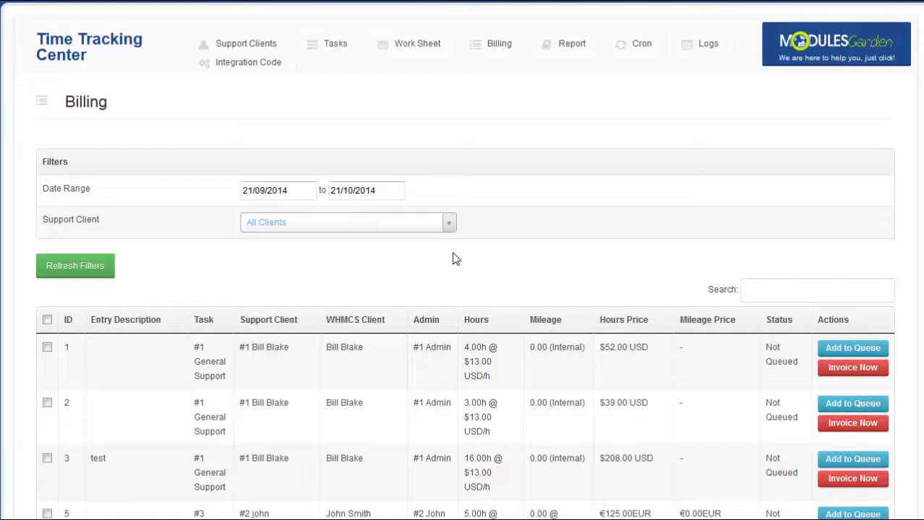